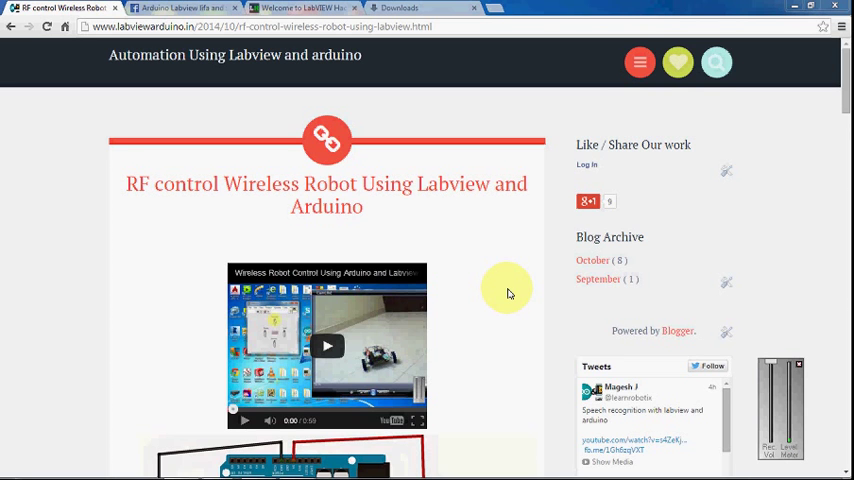
pyautogui.moveTo(168, 244)
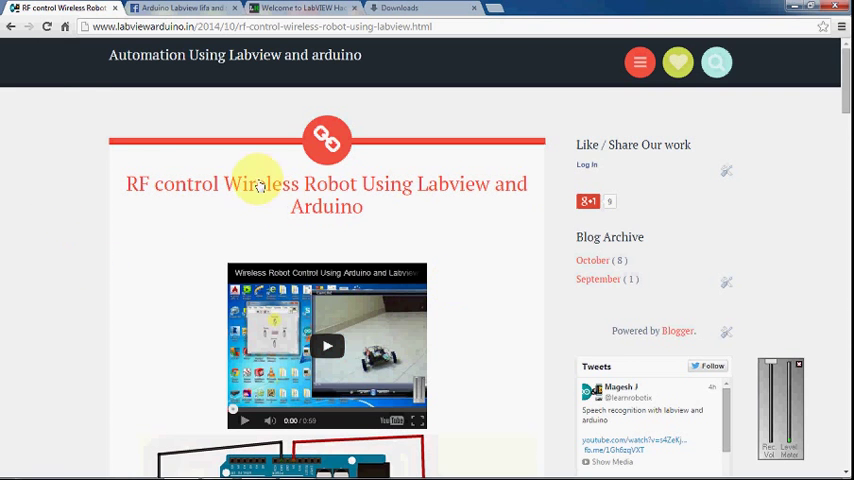
pyautogui.moveTo(350, 194)
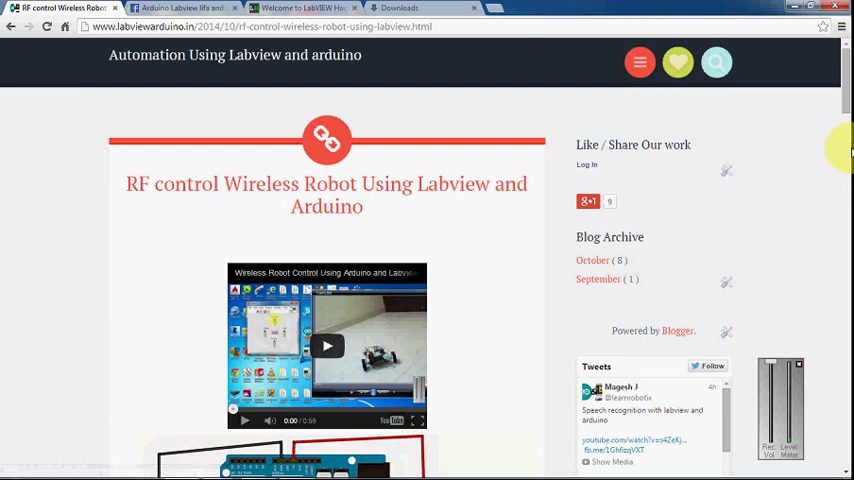
# - Scroll the RF wireless robot article past the circuit diagrams to the robot photo and component list
pyautogui.scroll(-3)
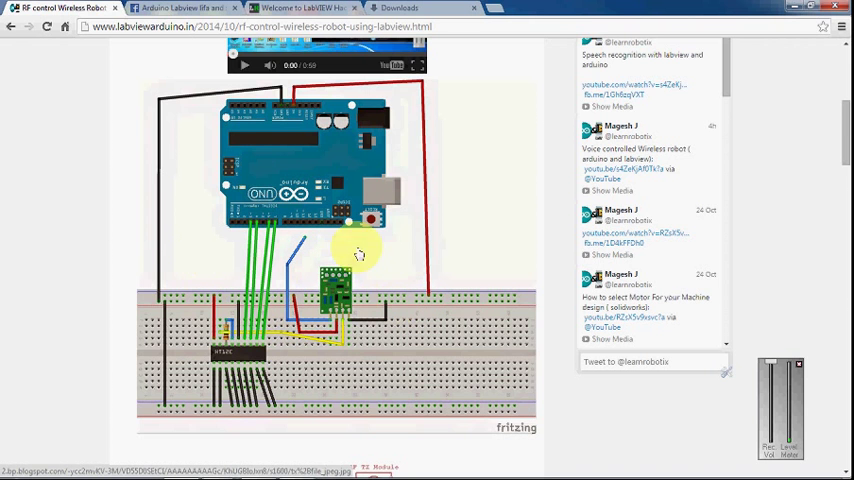
pyautogui.moveTo(364, 362)
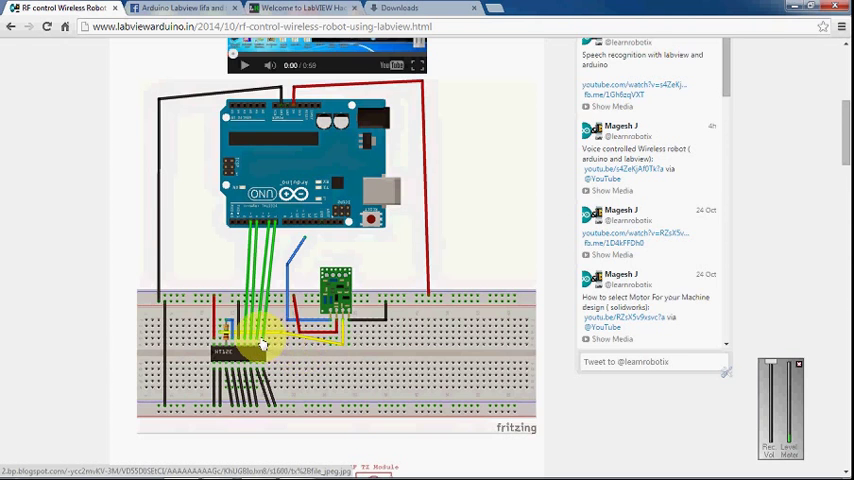
pyautogui.scroll(-3)
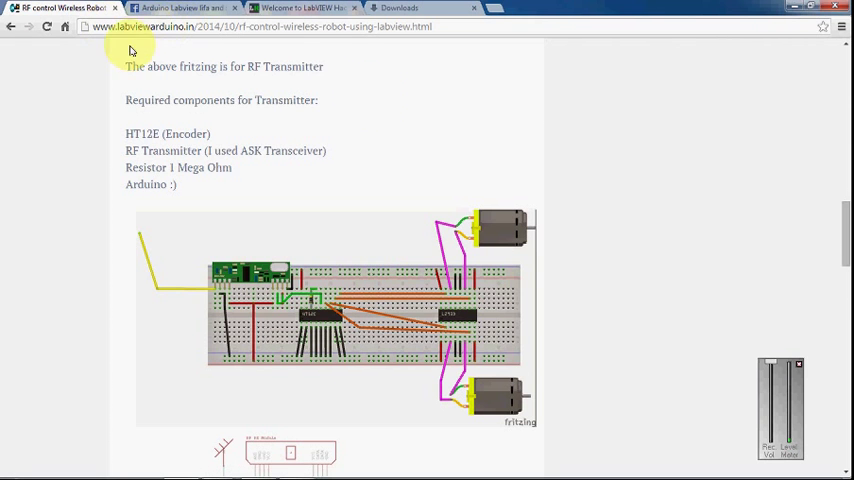
pyautogui.scroll(-3)
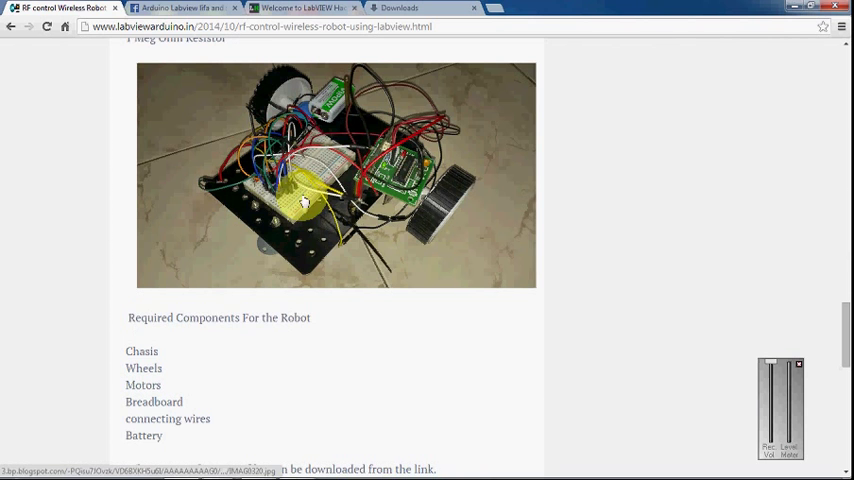
pyautogui.moveTo(356, 218)
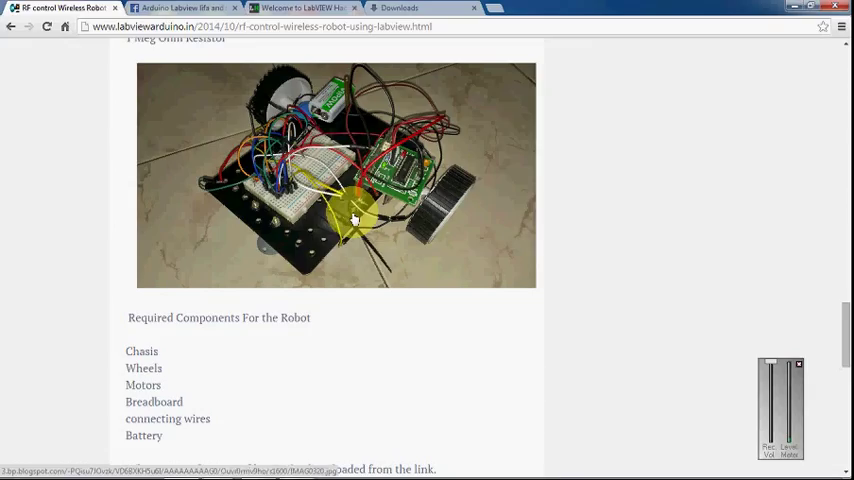
pyautogui.moveTo(350, 218)
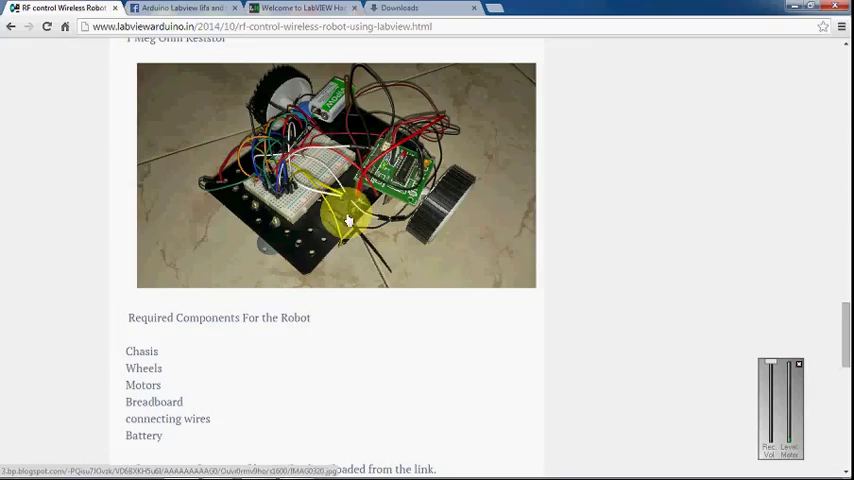
pyautogui.moveTo(356, 332)
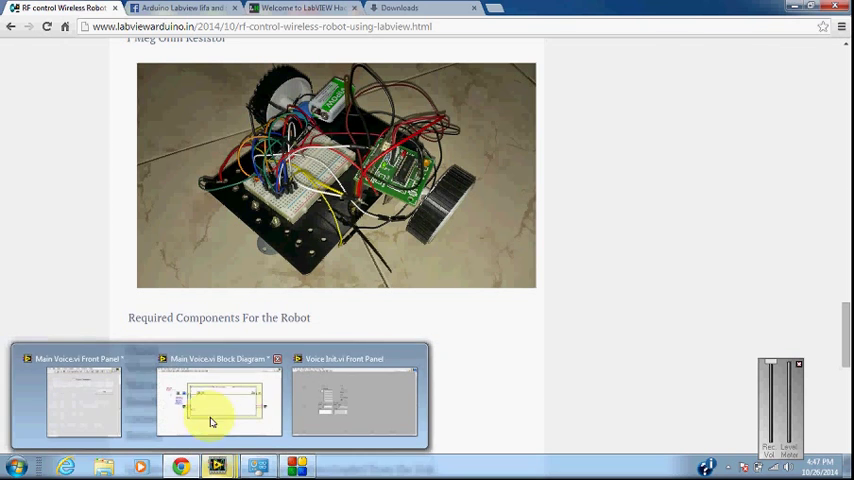
# - Bring up the Main Voice block diagram from the LabVIEW taskbar preview
pyautogui.click(218, 400)
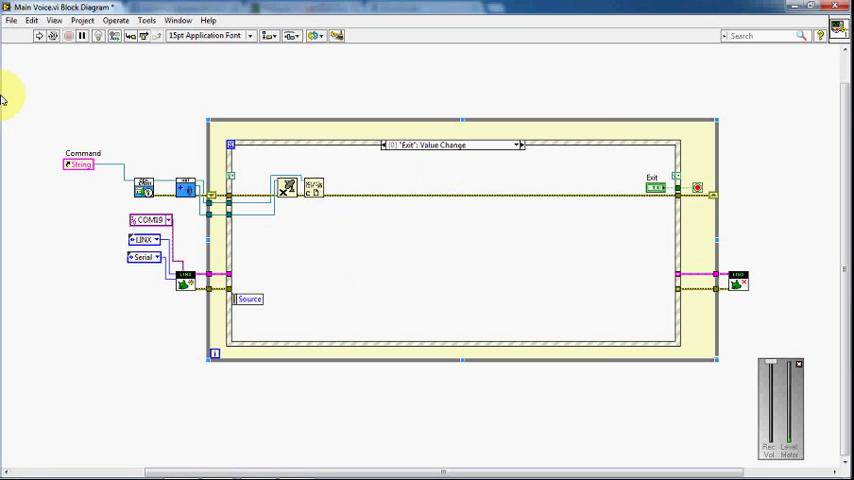
pyautogui.moveTo(88, 276)
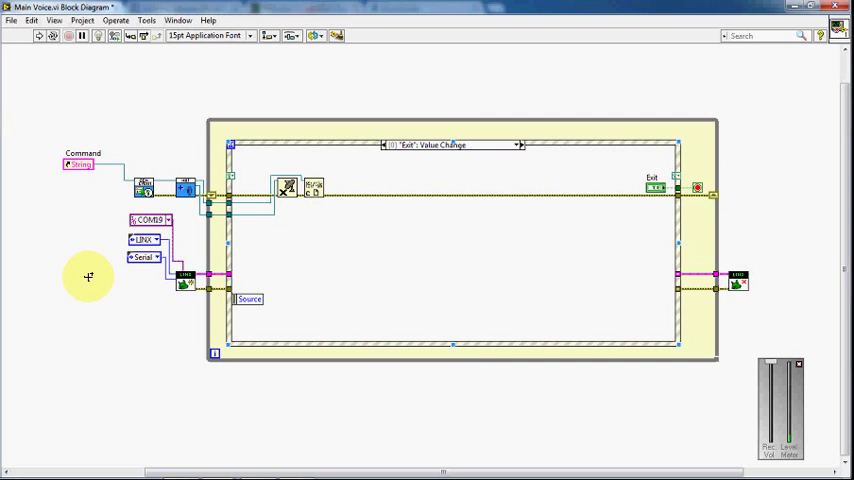
pyautogui.moveTo(92, 260)
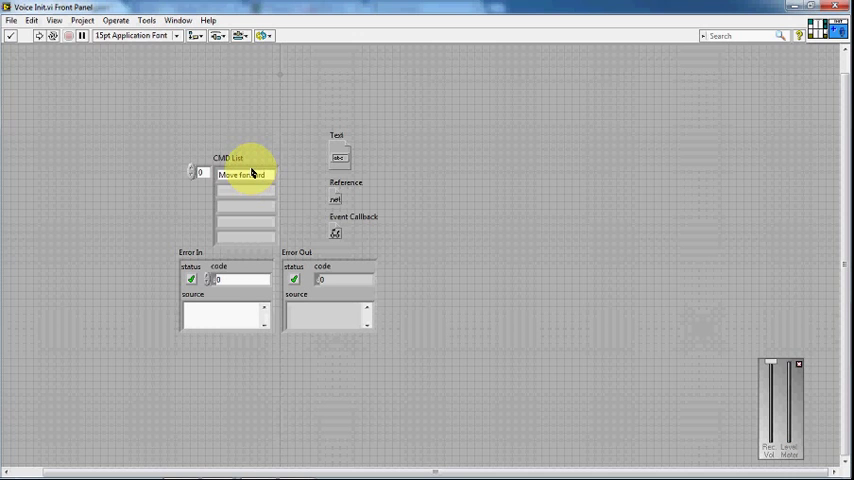
# - Fill the CMD List with the Turn Right, Turn Left and Stop command entries
pyautogui.click(240, 176)
pyautogui.write('Move backward')
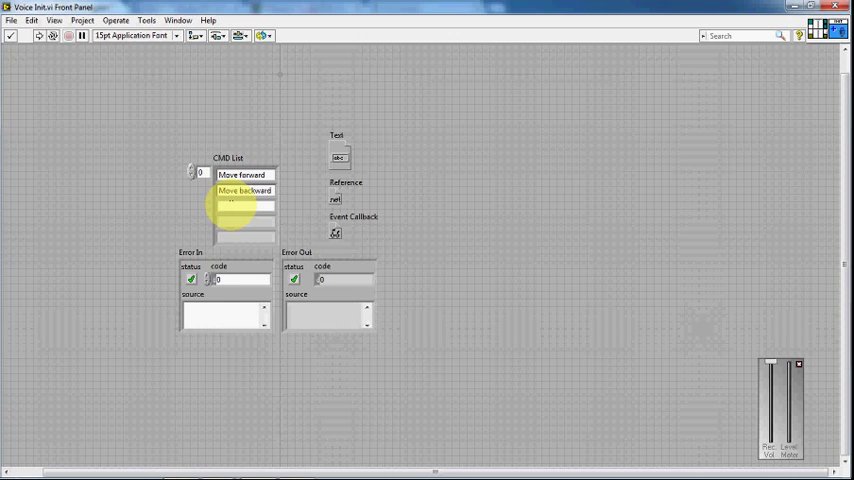
pyautogui.write('Turn Le')
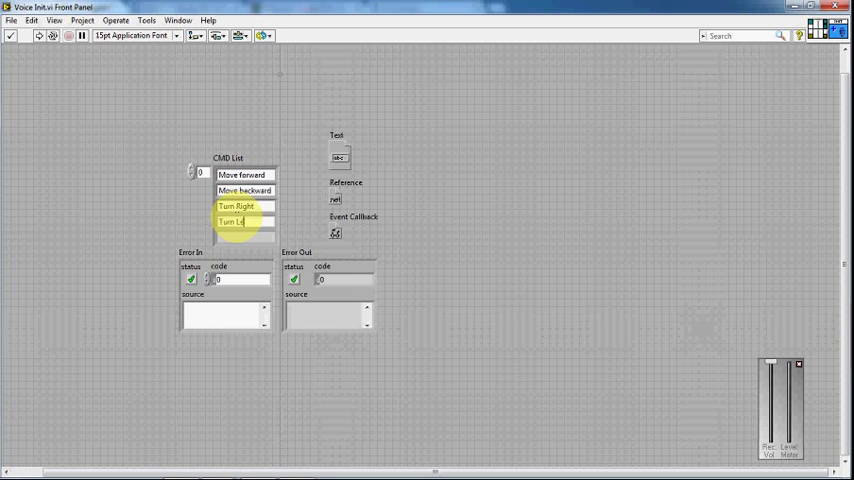
pyautogui.click(234, 220)
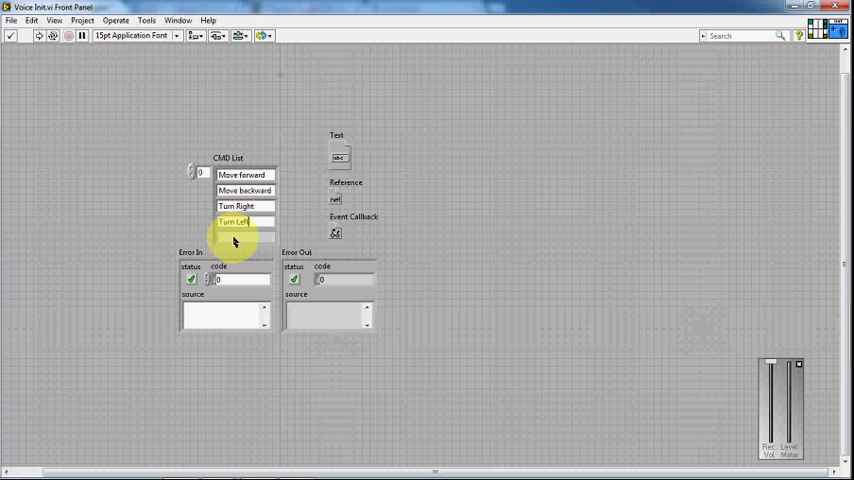
pyautogui.click(234, 220)
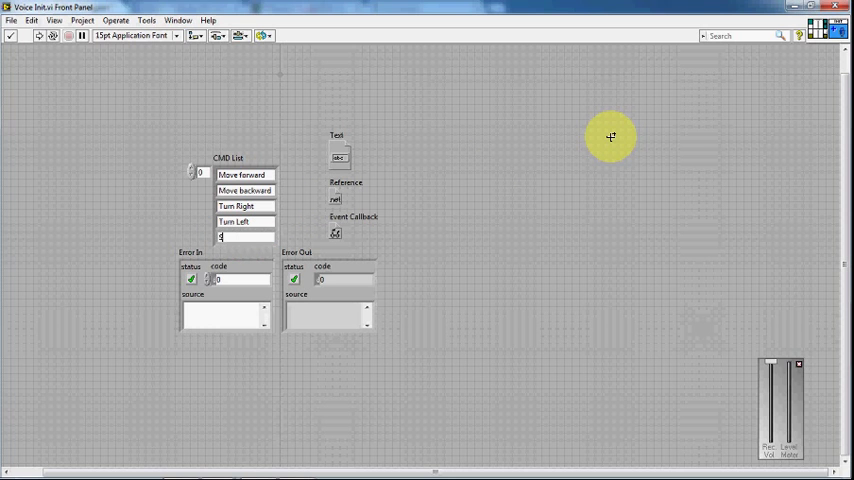
pyautogui.write('Step')
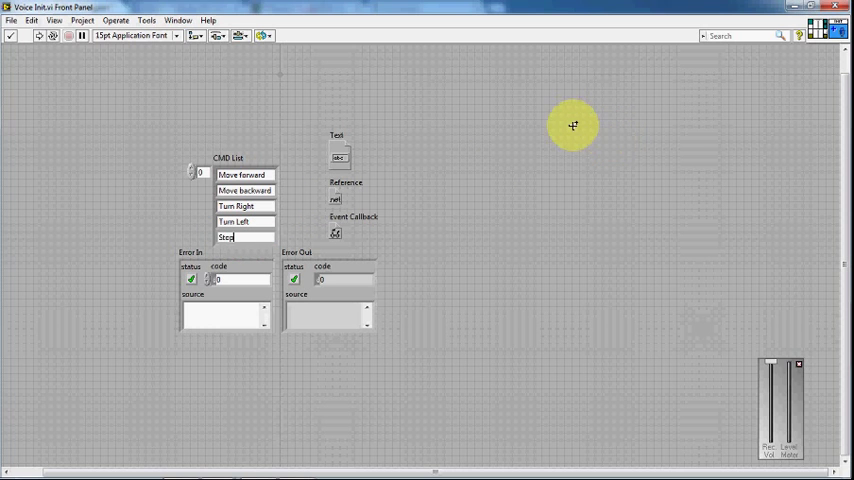
pyautogui.moveTo(564, 136)
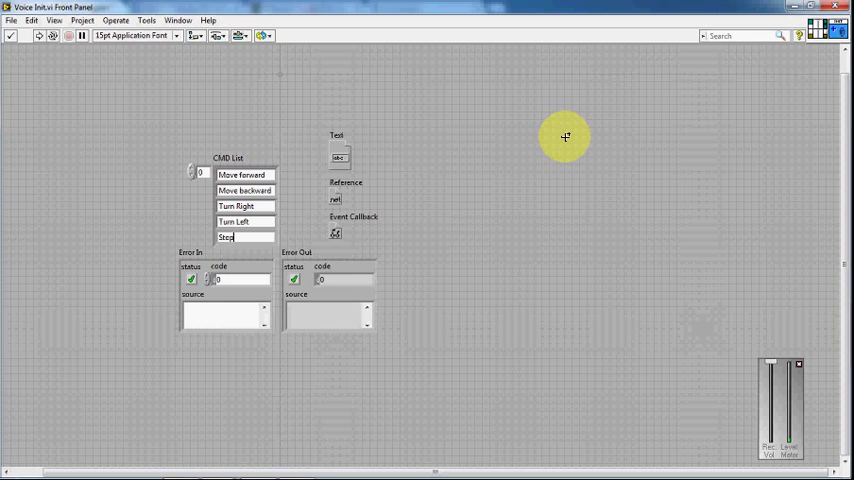
pyautogui.moveTo(800, 48)
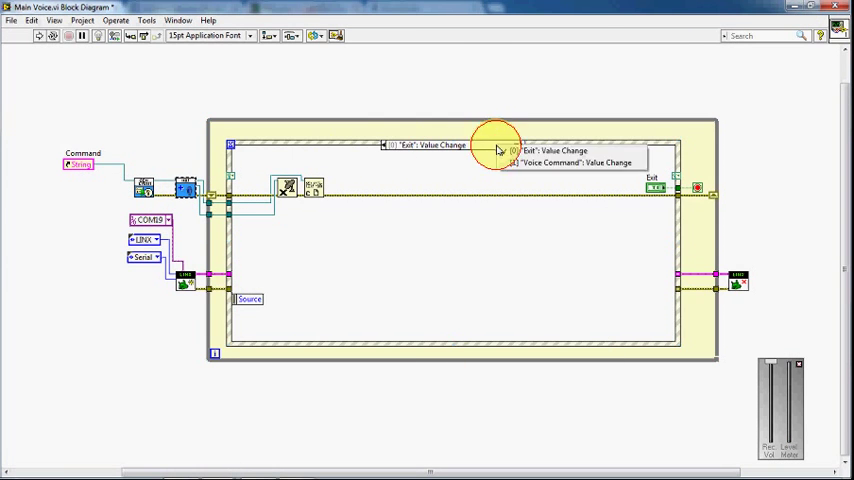
# - Step through the Voice Command event's Turn Right, Move Forward and Move Backward digital-write cases
pyautogui.click(560, 164)
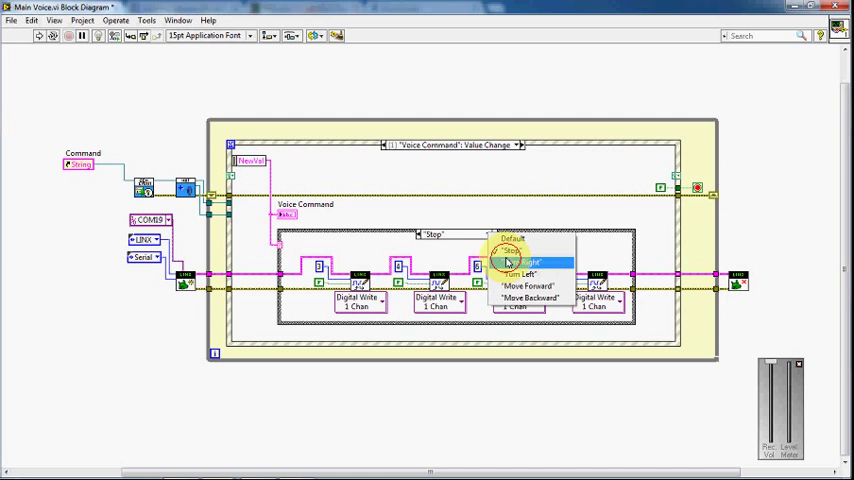
pyautogui.click(524, 262)
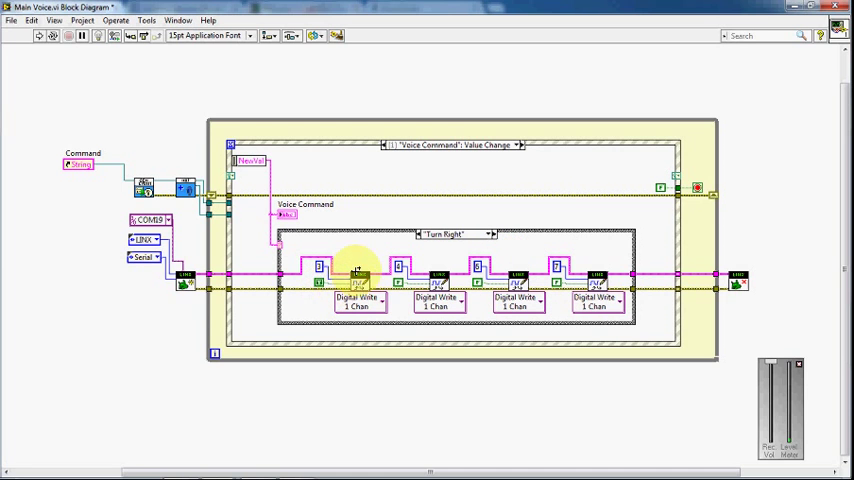
pyautogui.moveTo(400, 276)
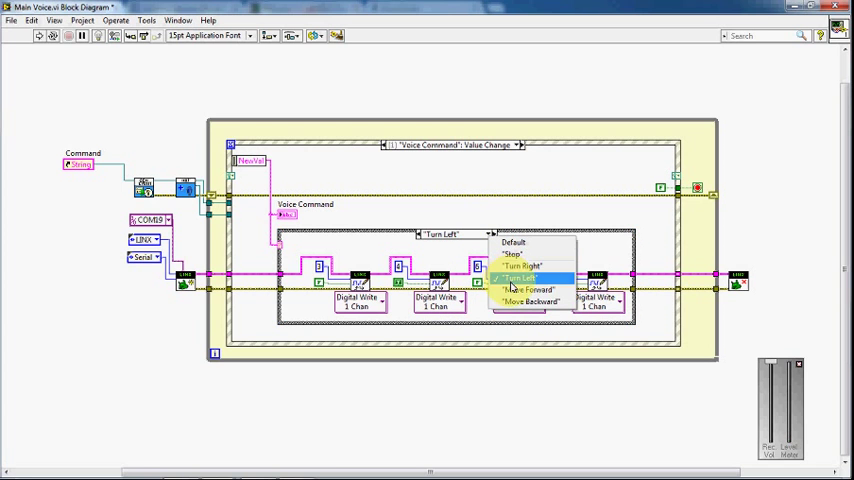
pyautogui.click(536, 290)
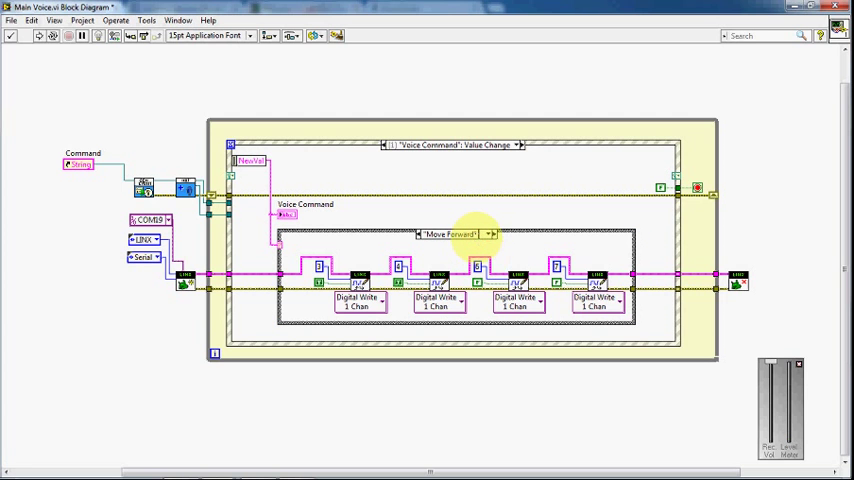
pyautogui.click(488, 234)
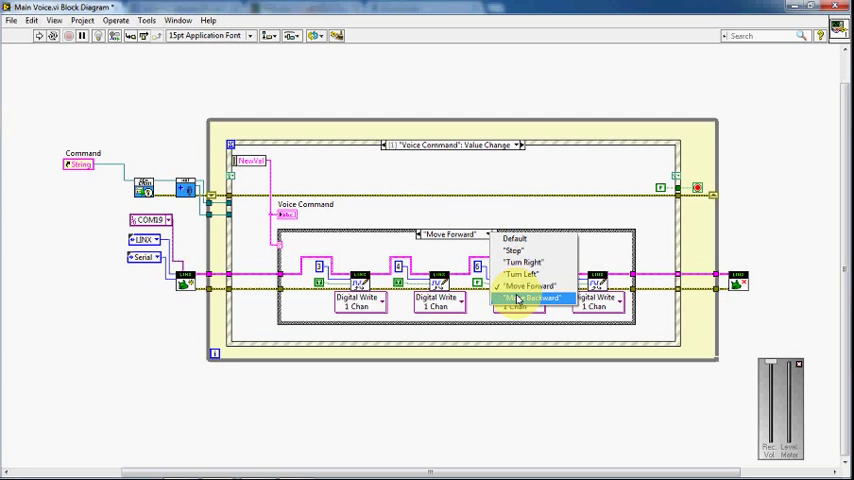
pyautogui.click(530, 298)
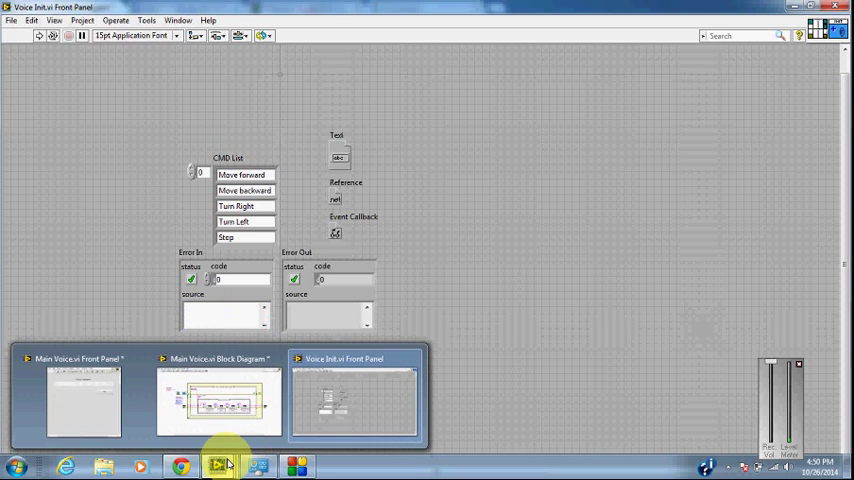
# - Return to the main block diagram and show the Turn Right command case
pyautogui.click(218, 400)
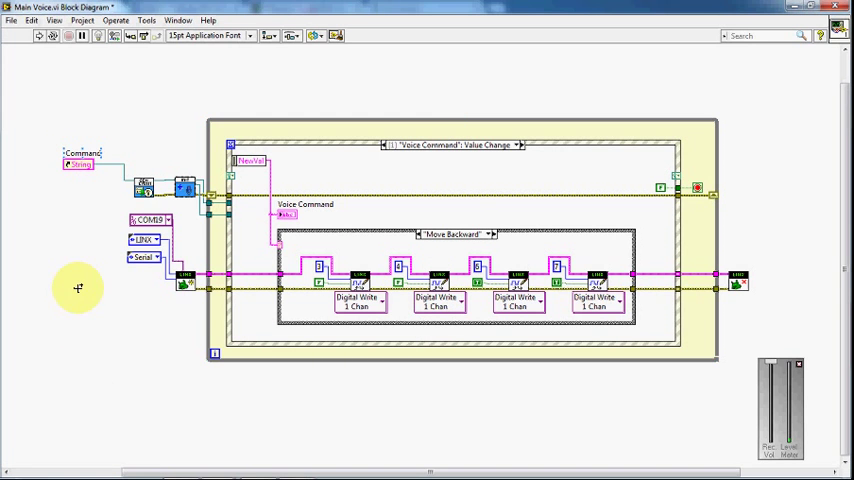
pyautogui.moveTo(70, 244)
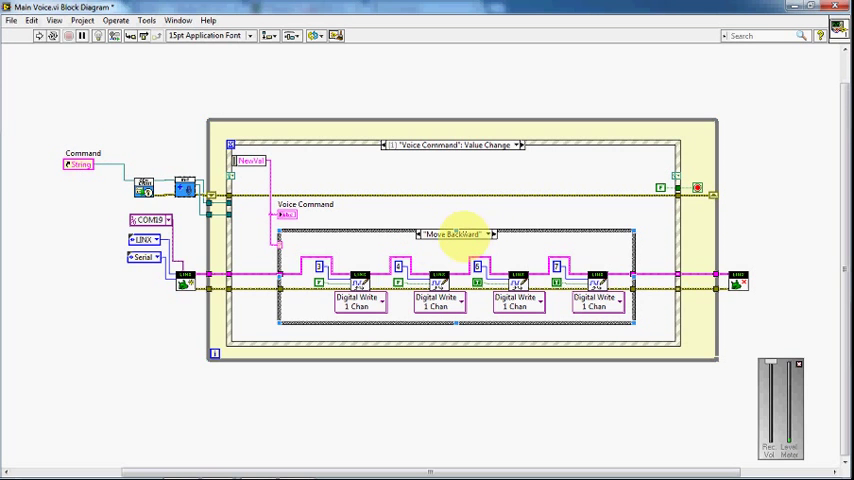
pyautogui.moveTo(348, 224)
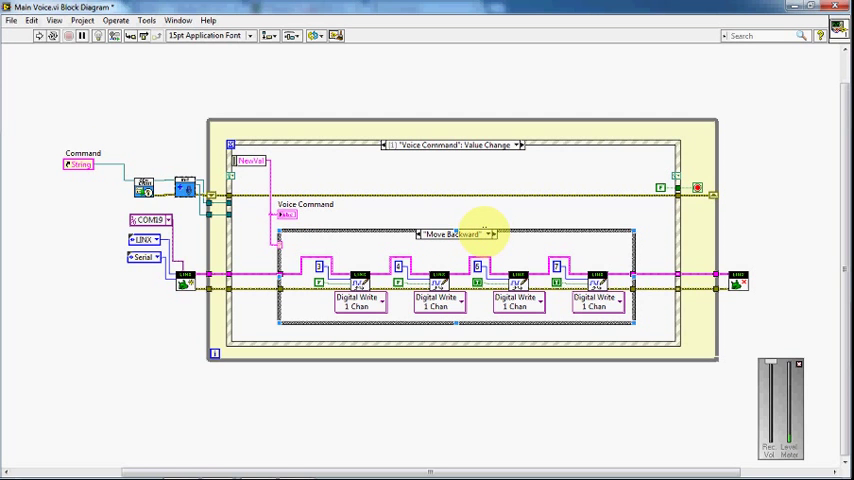
pyautogui.click(490, 234)
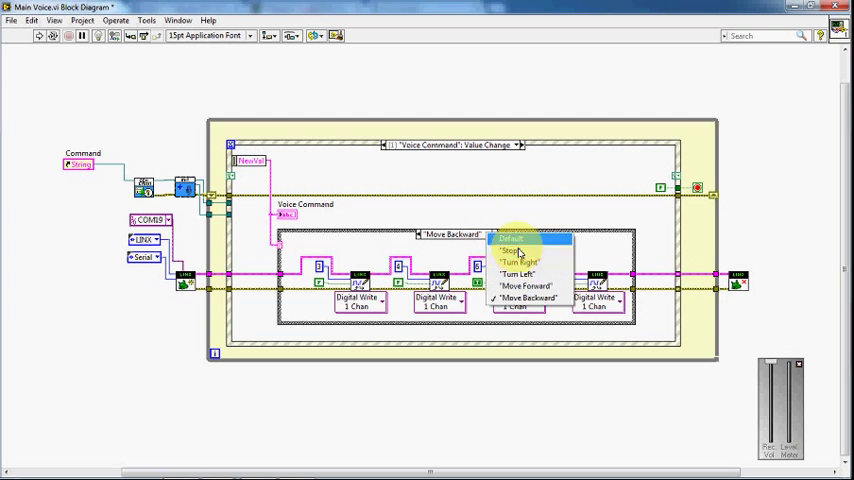
pyautogui.moveTo(530, 246)
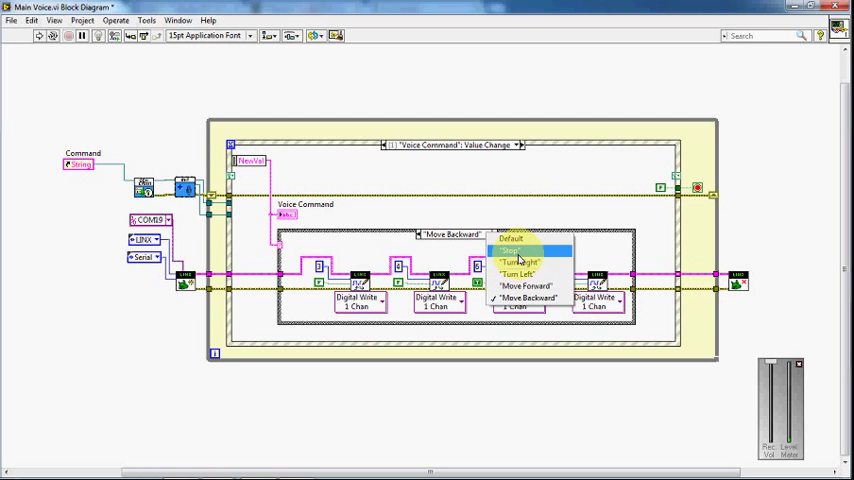
pyautogui.moveTo(520, 262)
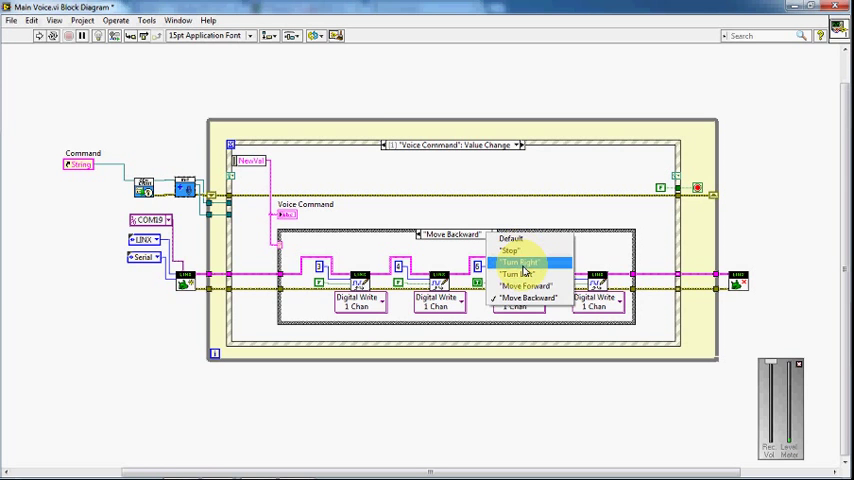
pyautogui.click(520, 262)
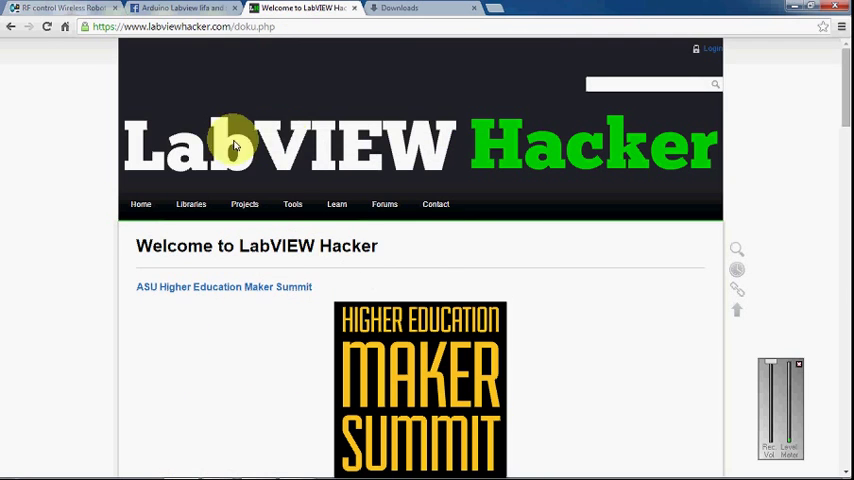
pyautogui.moveTo(384, 204)
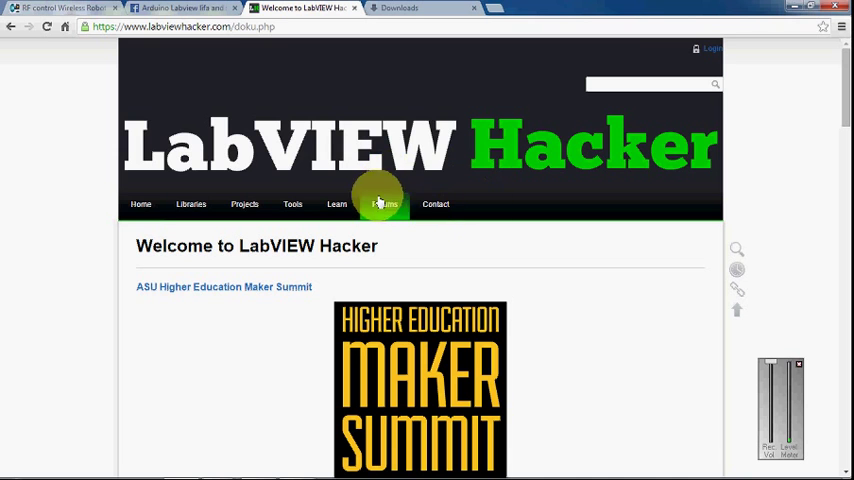
pyautogui.moveTo(174, 96)
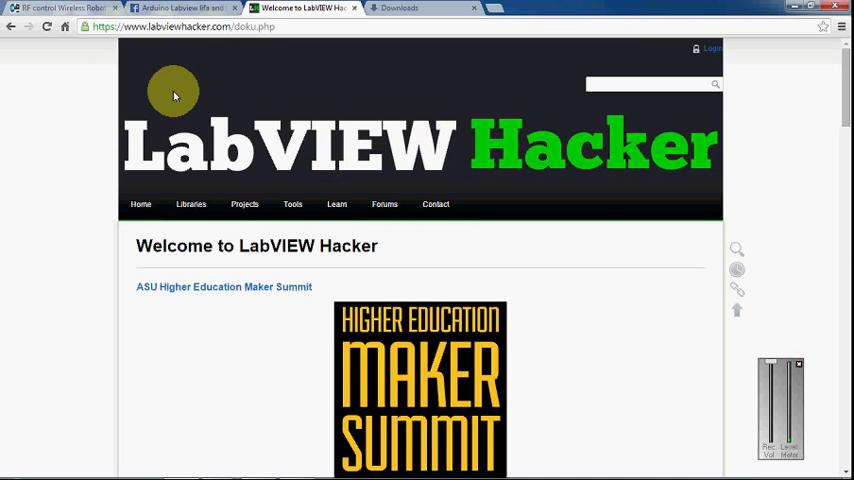
pyautogui.moveTo(292, 152)
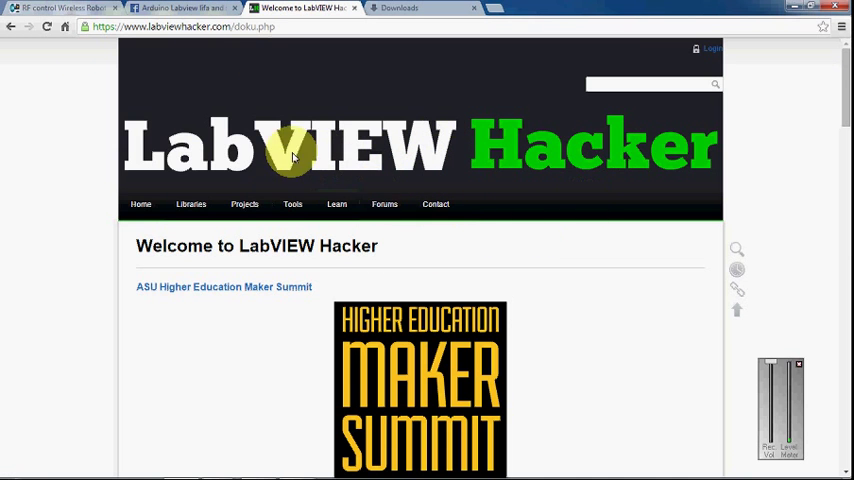
pyautogui.moveTo(548, 178)
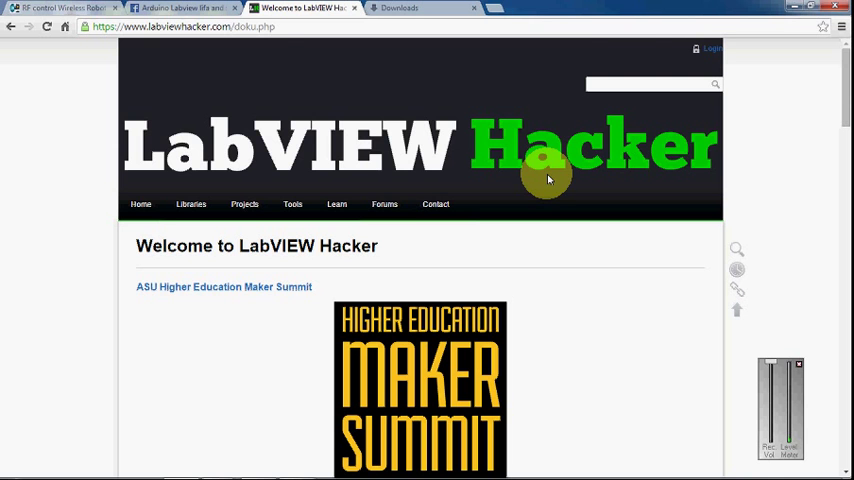
pyautogui.moveTo(224, 272)
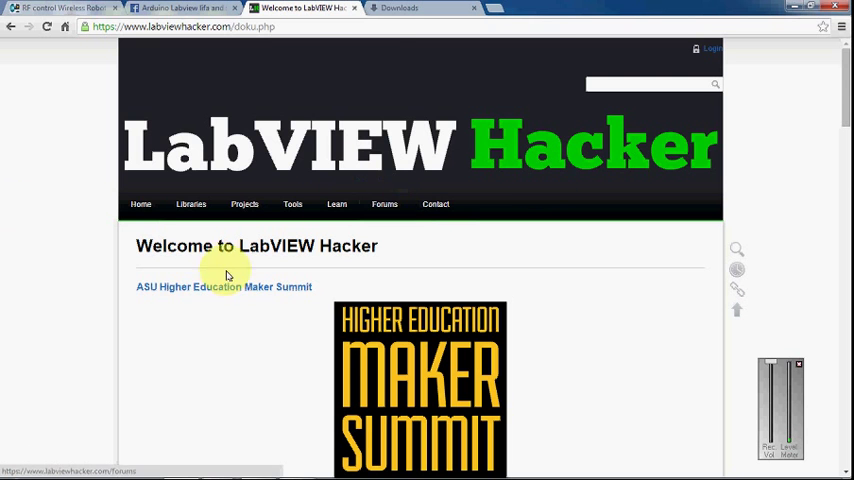
# - Look over the LabVIEW Hacker page, then return to the Main Voice block diagram
pyautogui.scroll(-3)
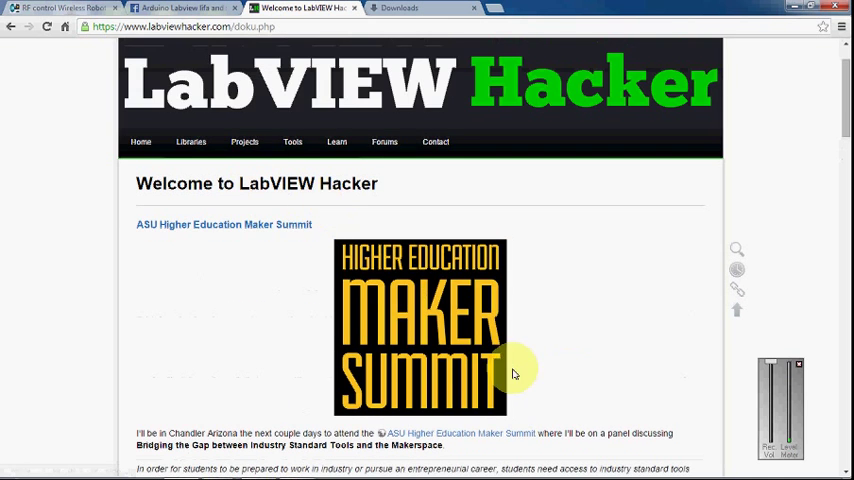
pyautogui.moveTo(4, 344)
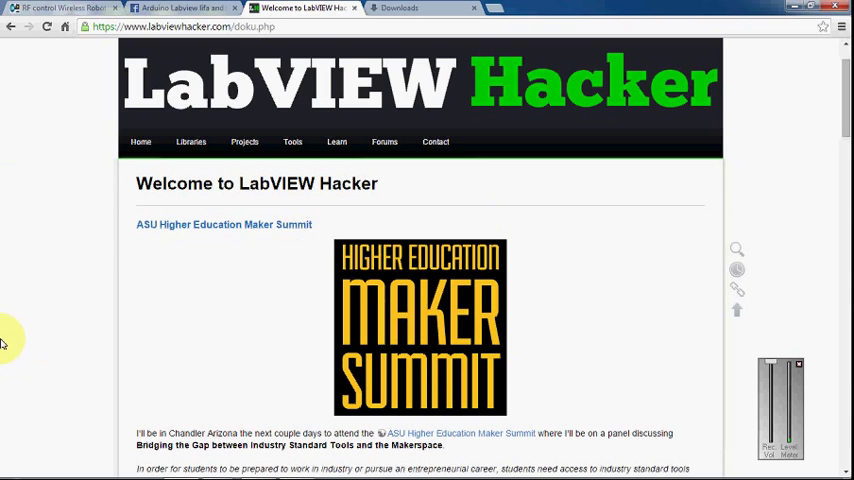
pyautogui.moveTo(316, 204)
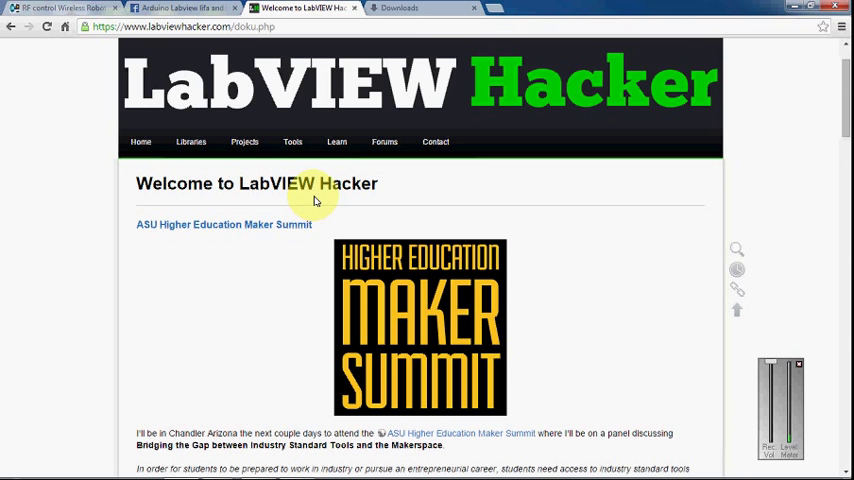
pyautogui.moveTo(80, 348)
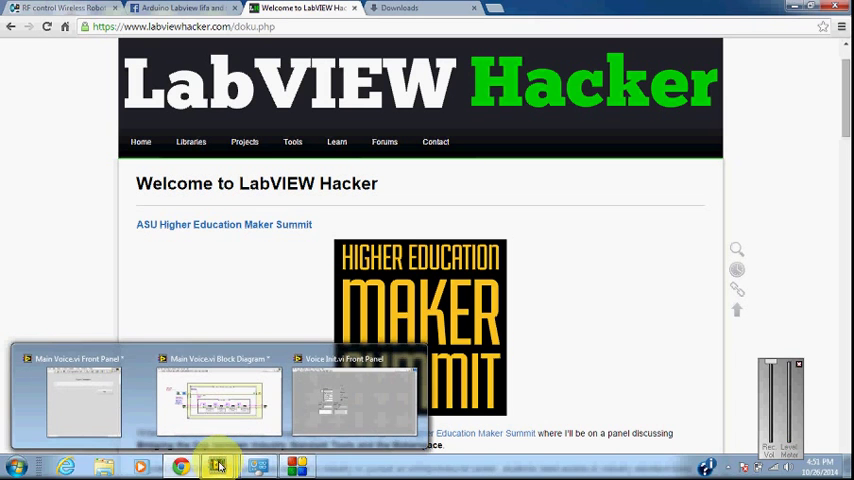
pyautogui.click(218, 398)
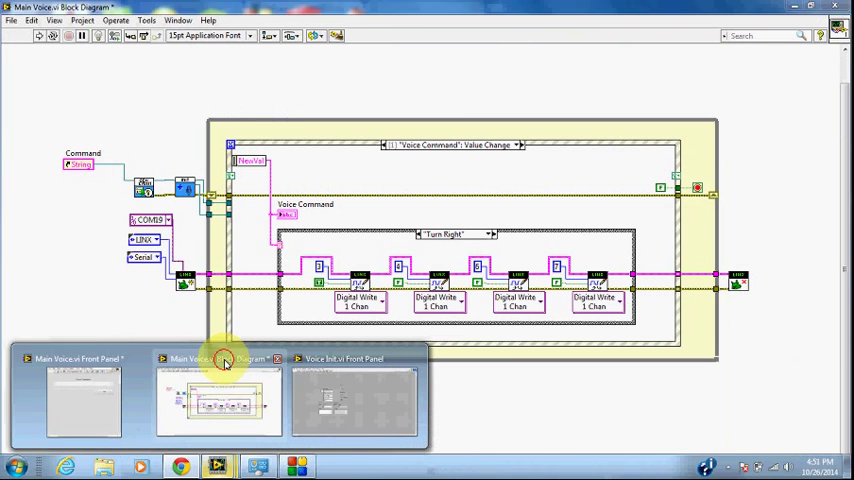
pyautogui.click(218, 358)
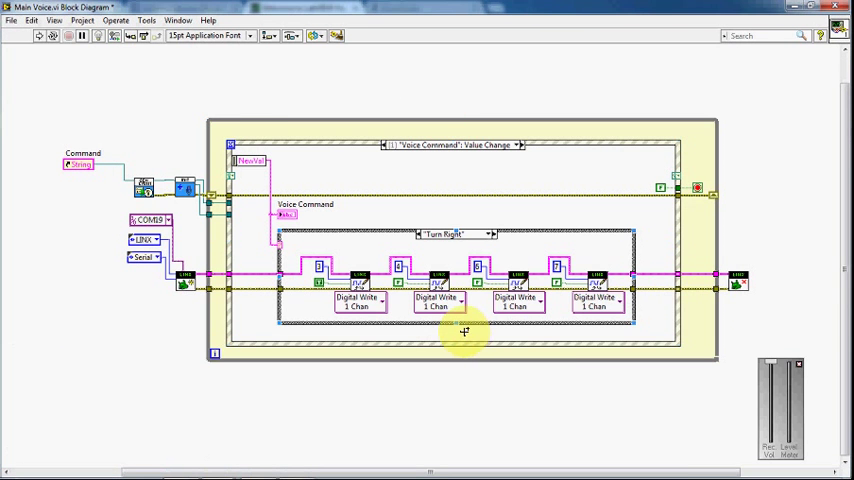